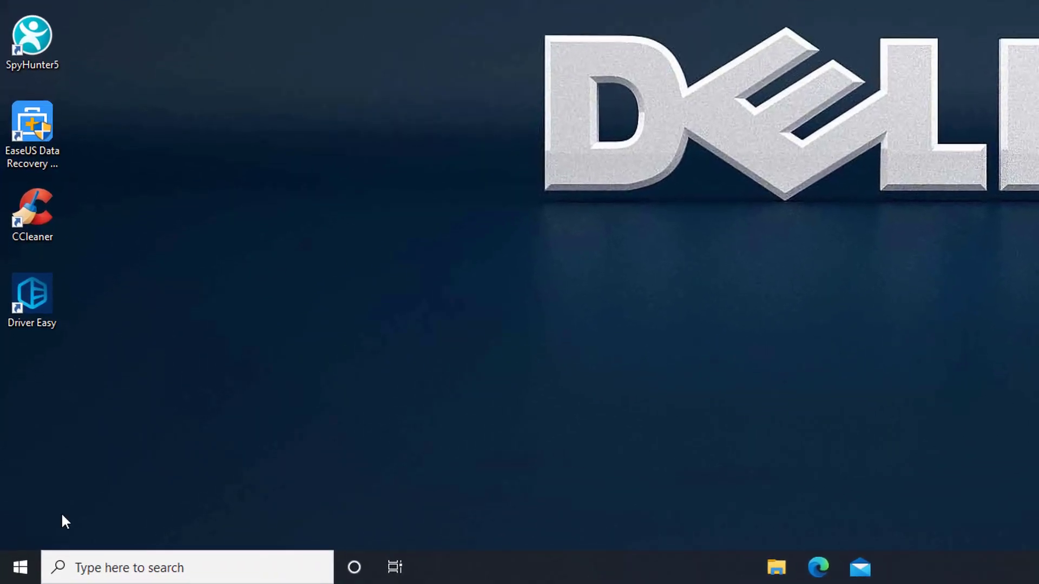
# Restart the computer from the Start menu's power options.
pyautogui.click(20, 568)
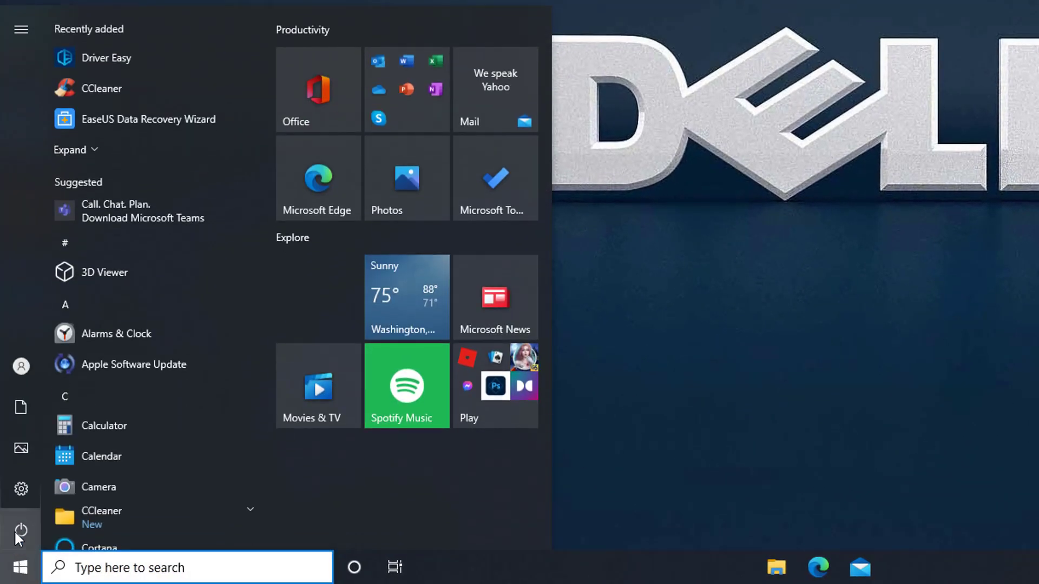
pyautogui.click(22, 531)
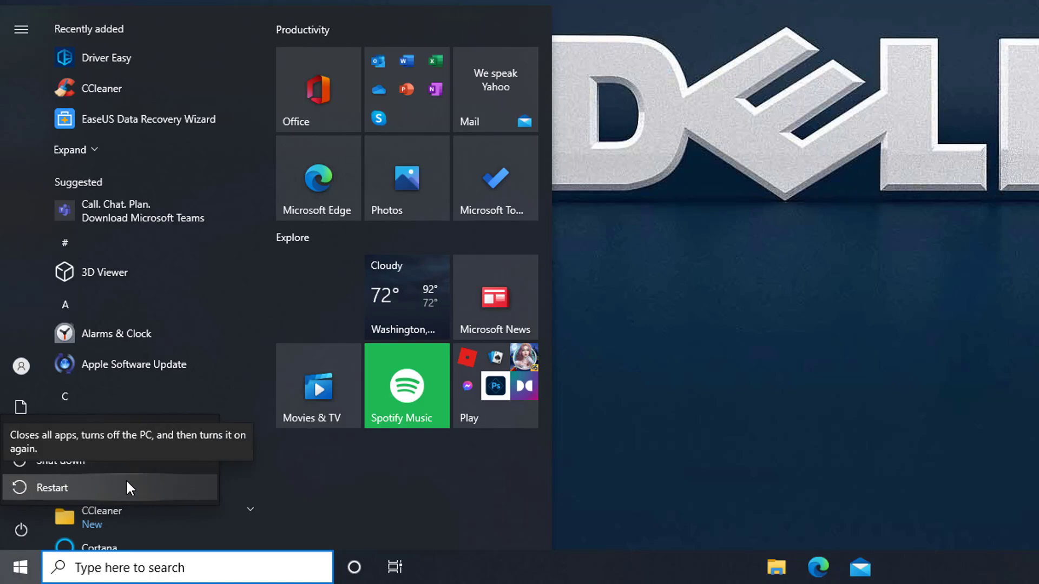
pyautogui.click(58, 487)
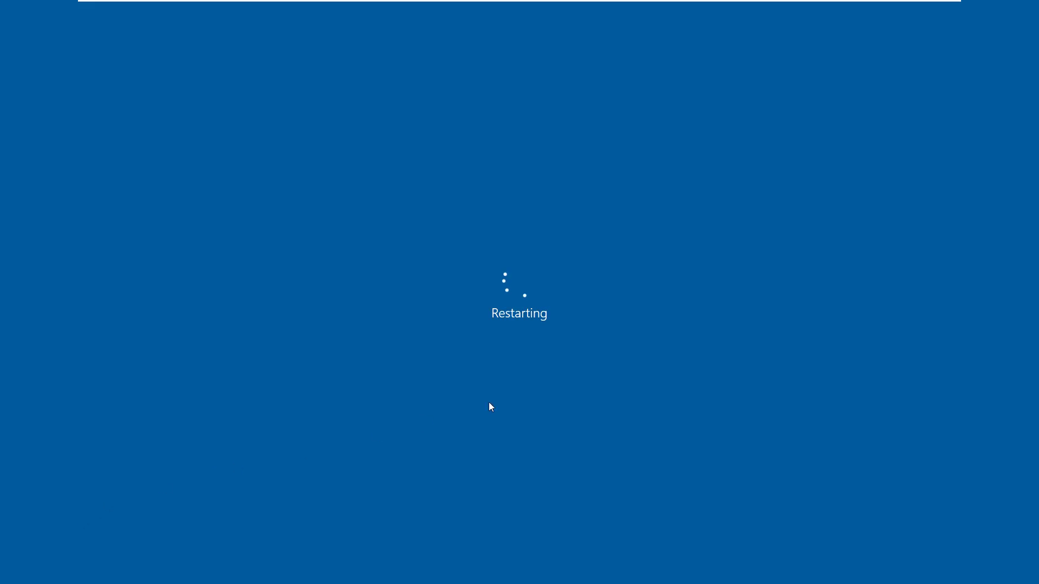
pyautogui.moveTo(594, 349)
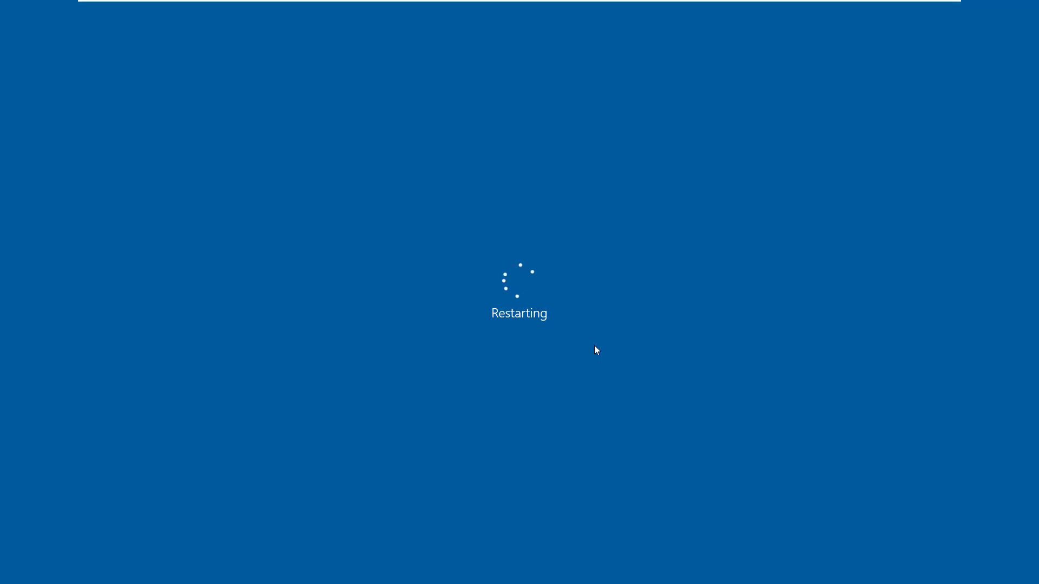
pyautogui.moveTo(802, 202)
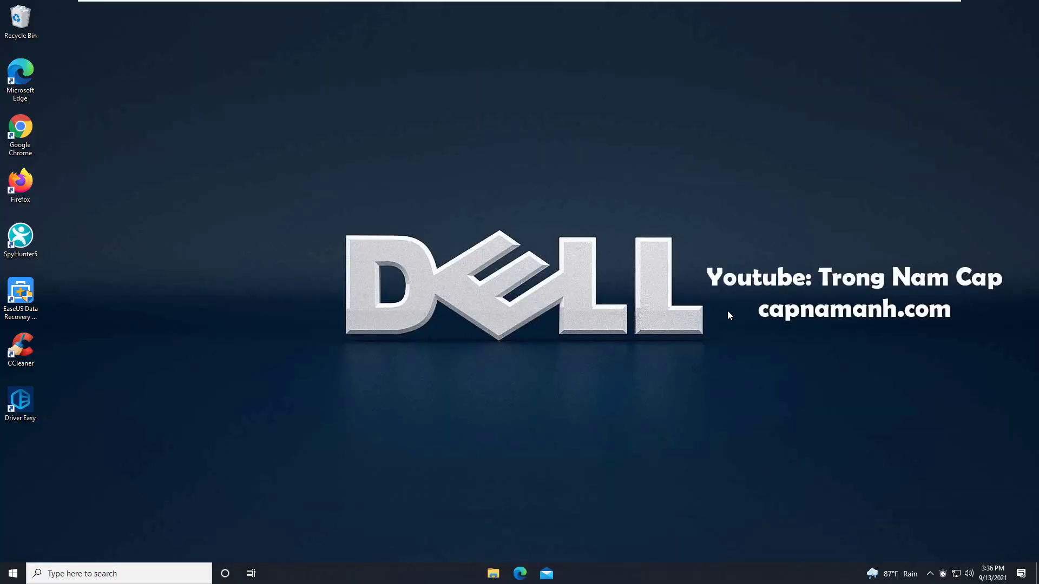
pyautogui.moveTo(665, 318)
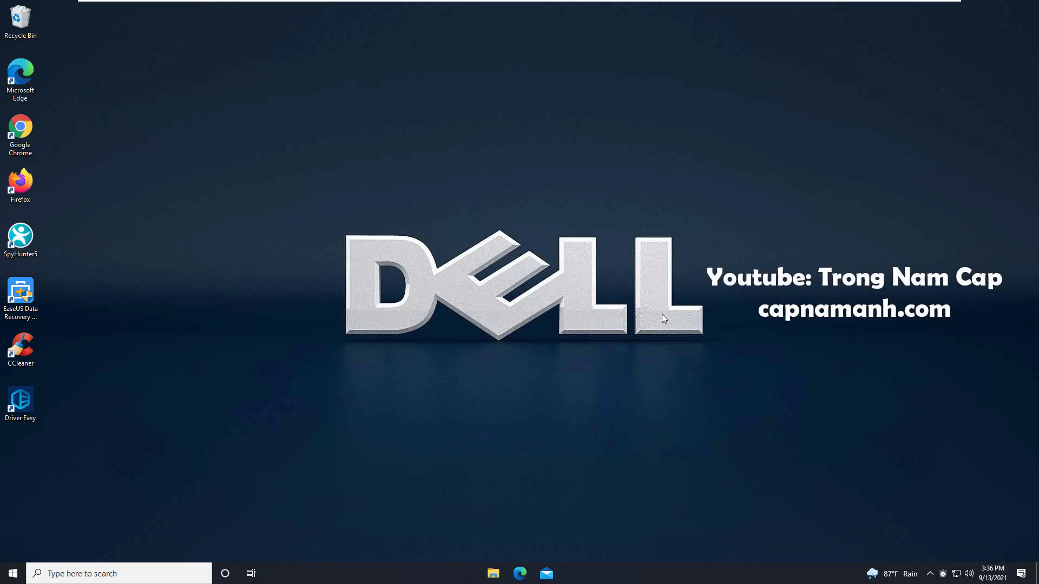
pyautogui.moveTo(660, 321)
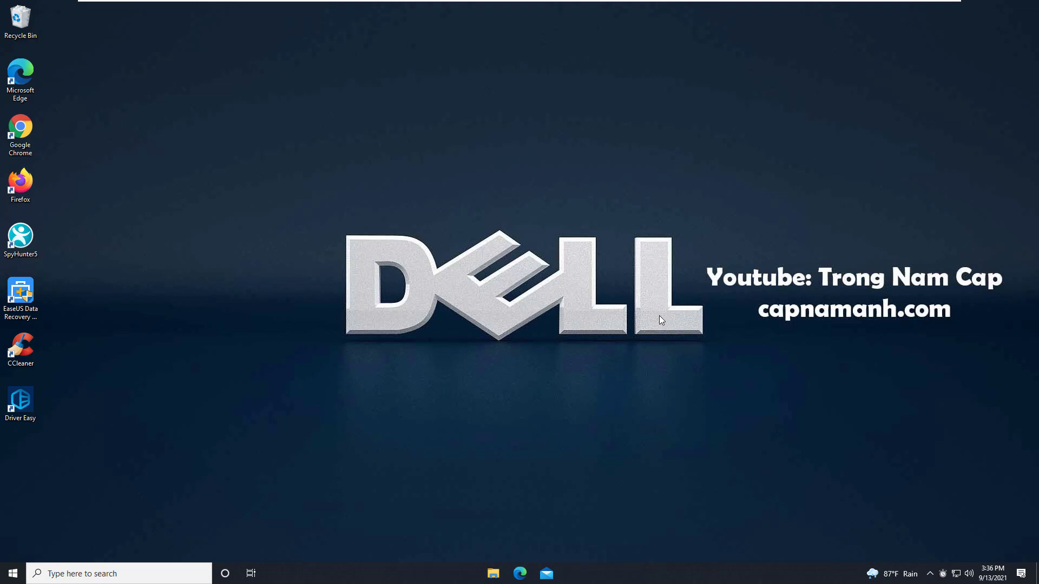
# Turn Use Filter Keys off under Settings > Ease of Access > Keyboard.
pyautogui.click(12, 573)
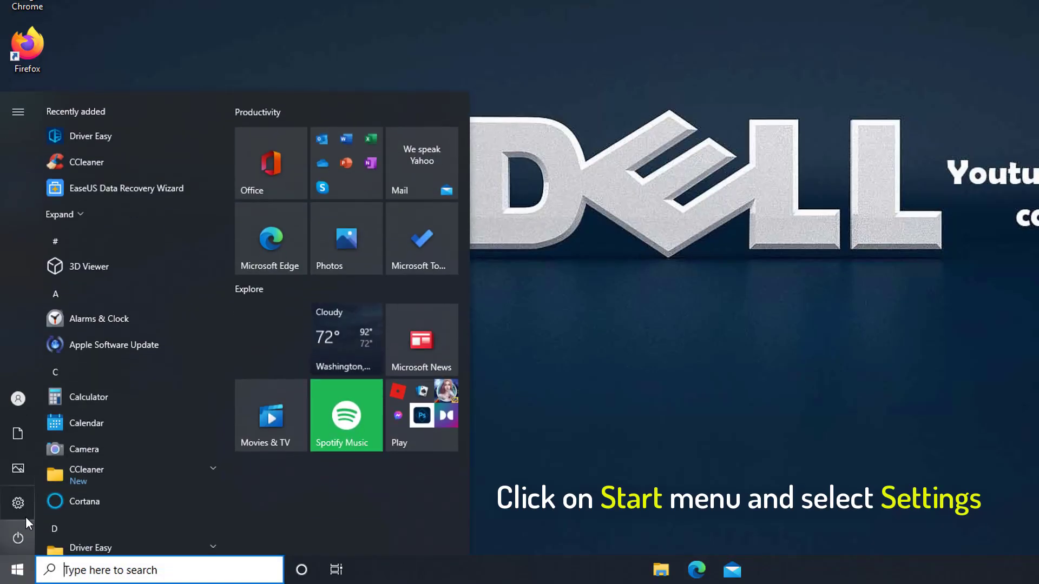
pyautogui.click(18, 503)
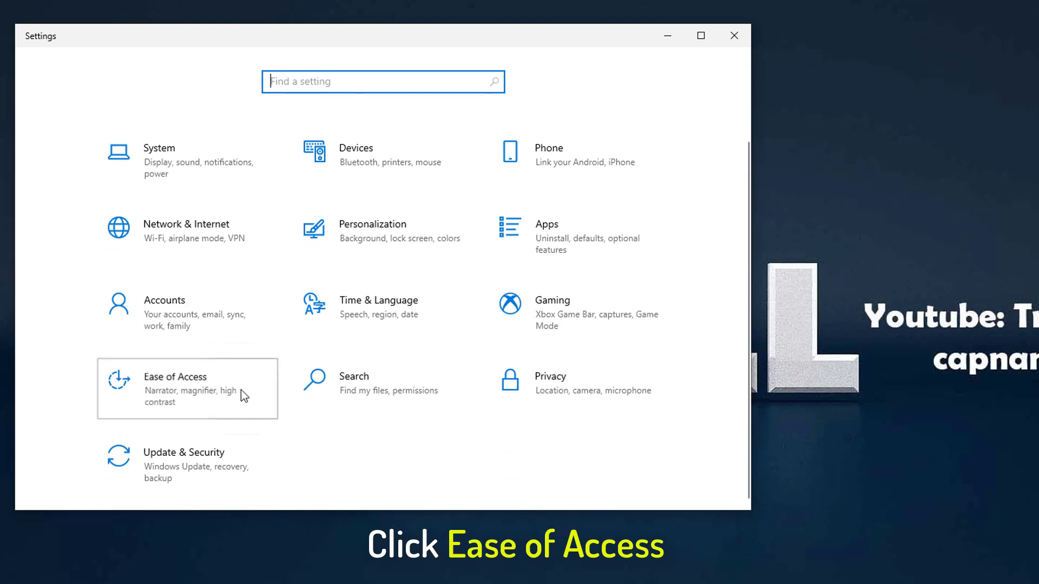
pyautogui.click(176, 377)
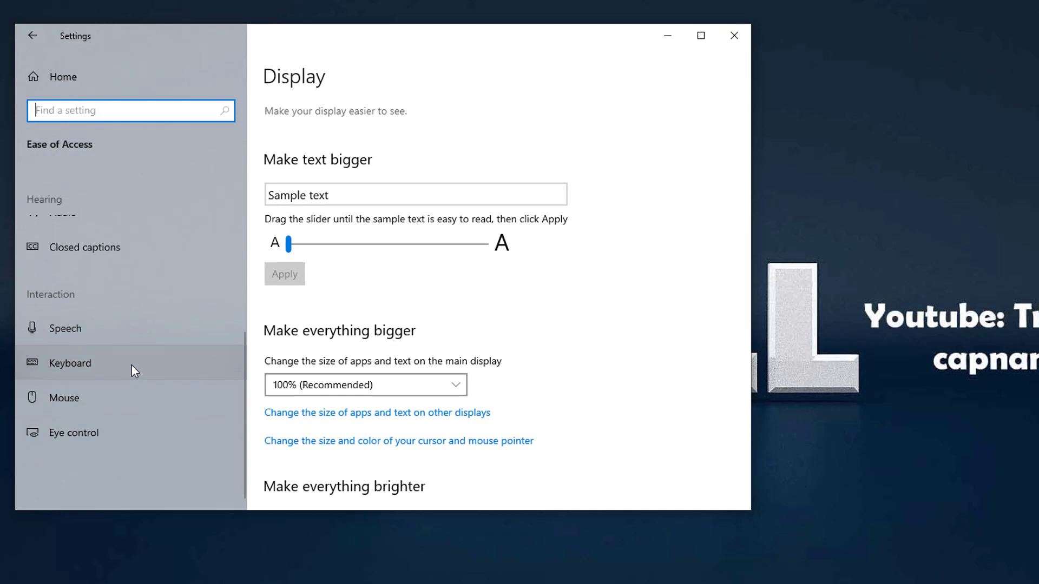
pyautogui.click(69, 363)
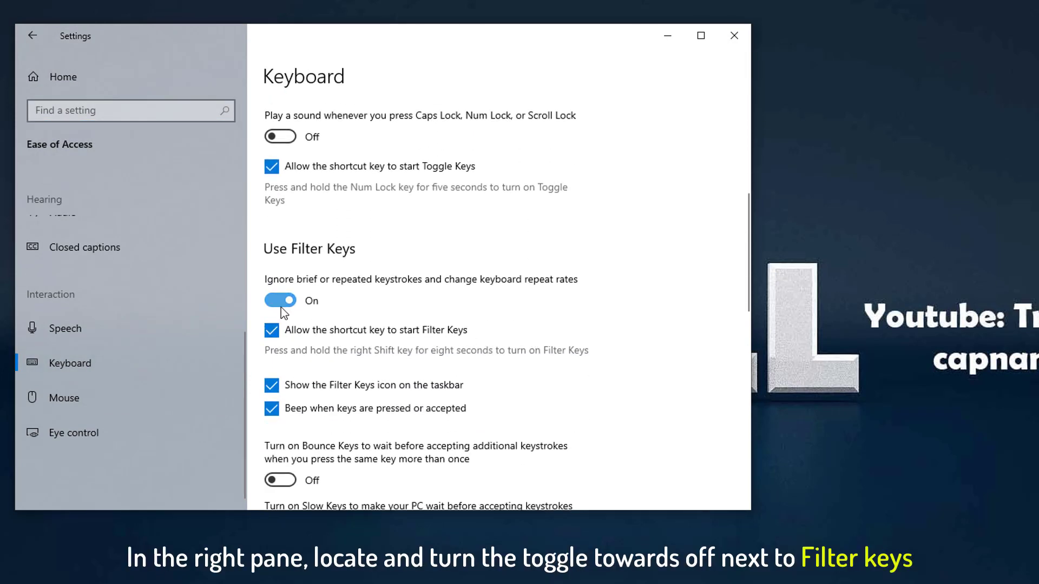
pyautogui.click(281, 300)
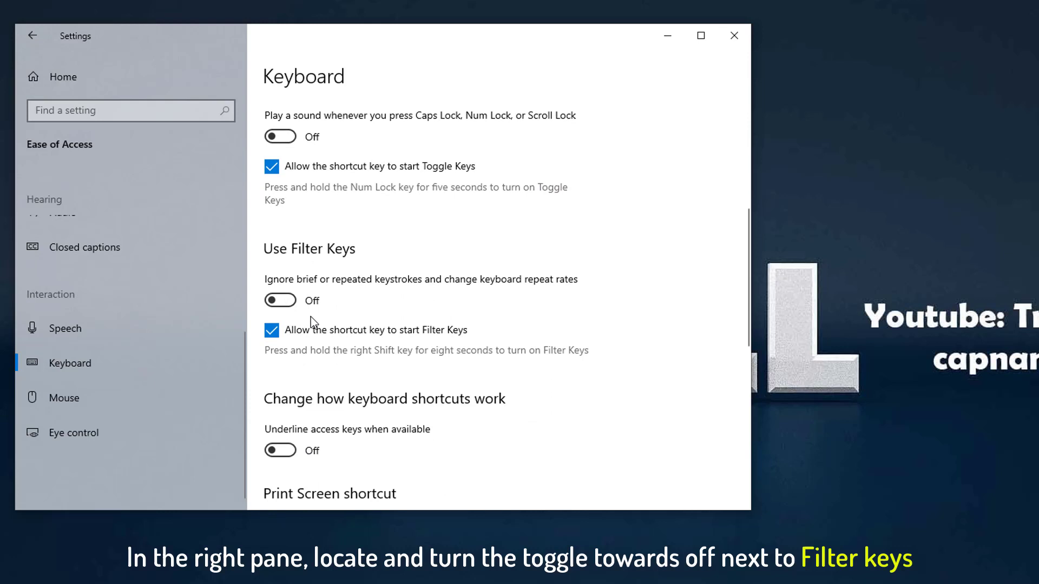
pyautogui.click(272, 330)
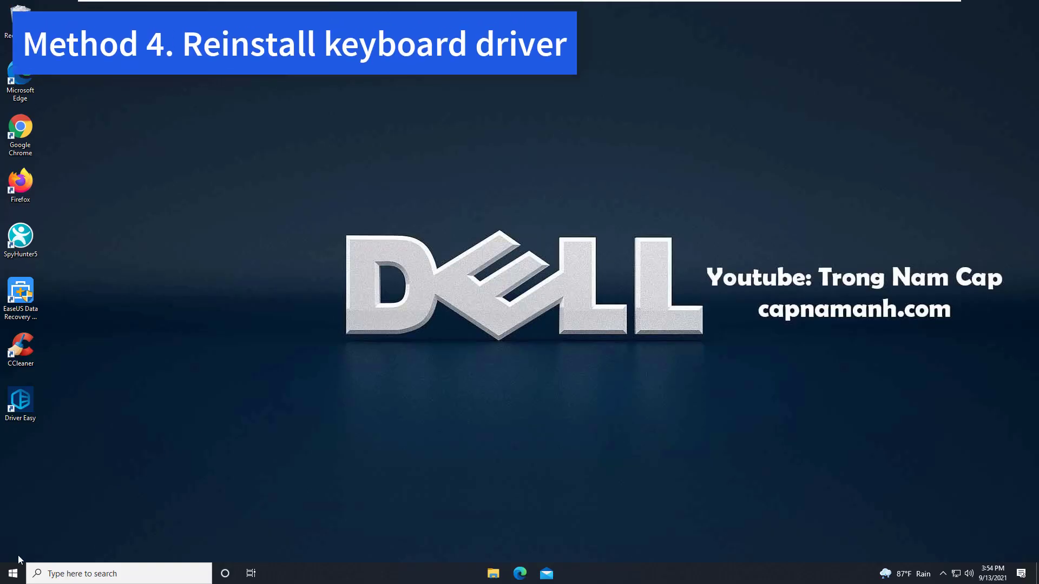
# Uninstall the Standard PS/2 Keyboard in Device Manager and accept the restart.
pyautogui.rightClick(10, 572)
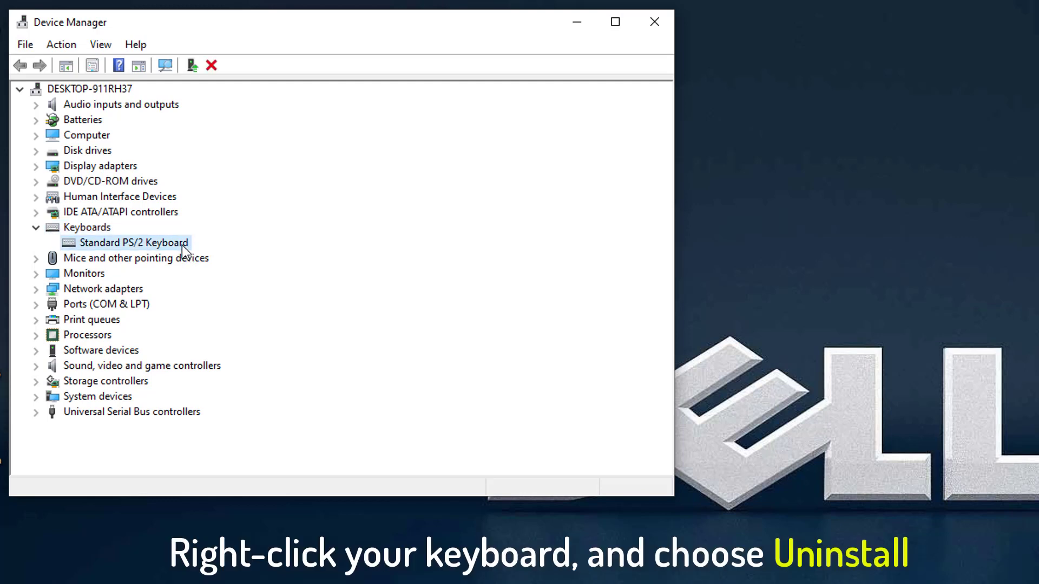
pyautogui.rightClick(132, 242)
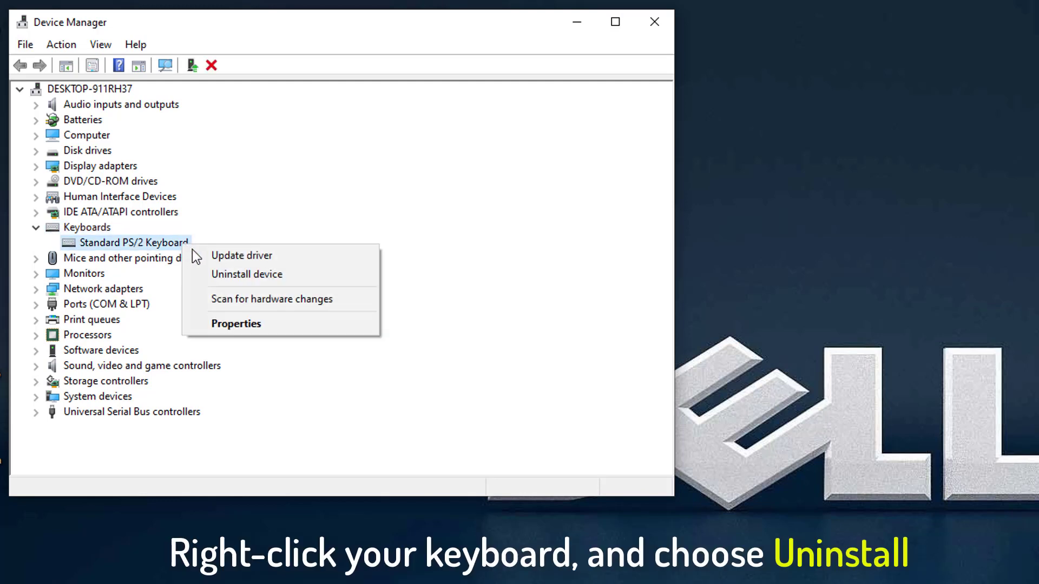
pyautogui.click(247, 273)
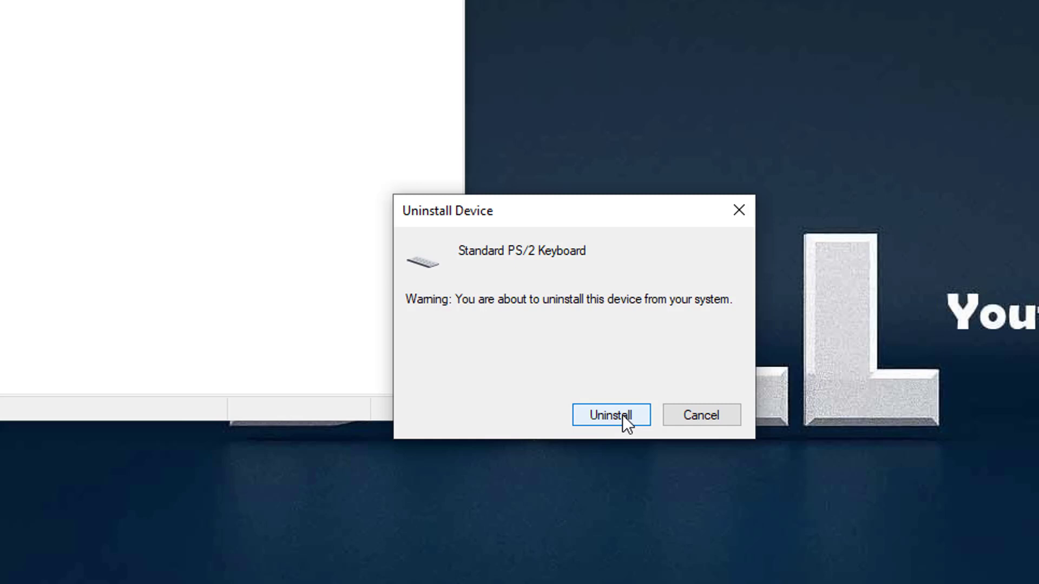
pyautogui.click(609, 416)
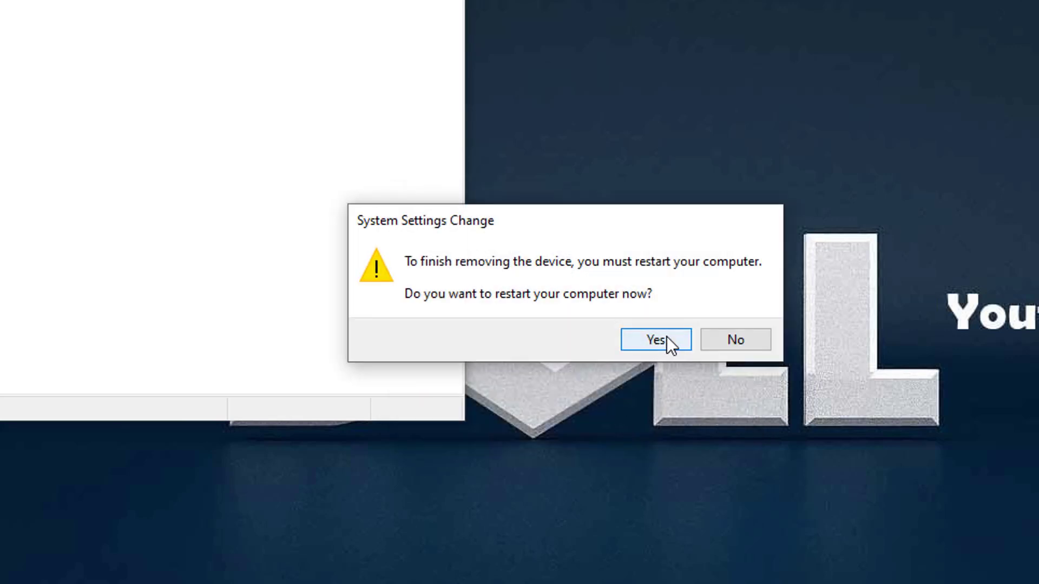
pyautogui.click(654, 338)
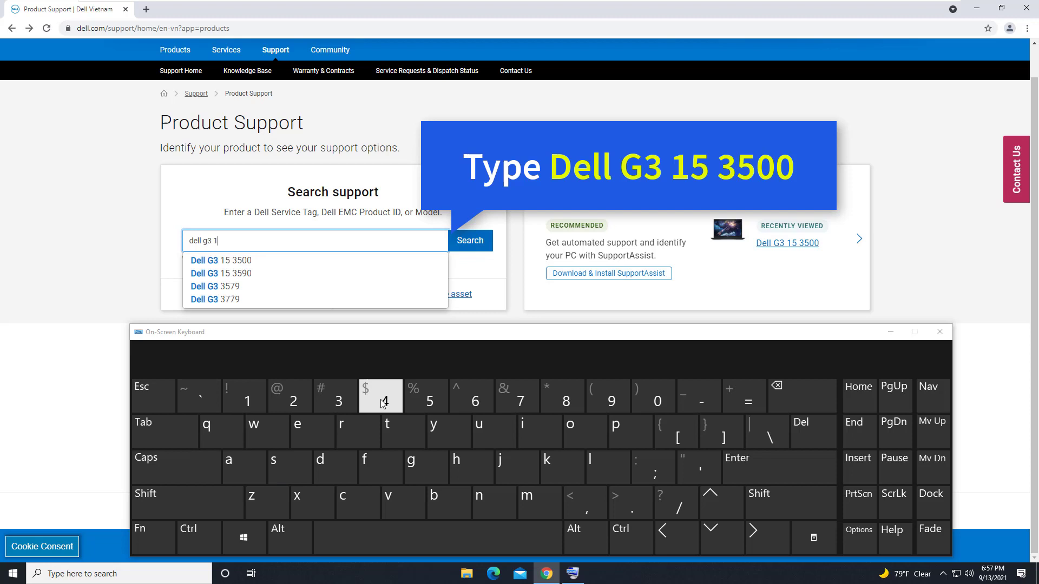
# Search Dell Support for 'Dell G3 15 3500' and load its product support page.
pyautogui.write('5 3500')
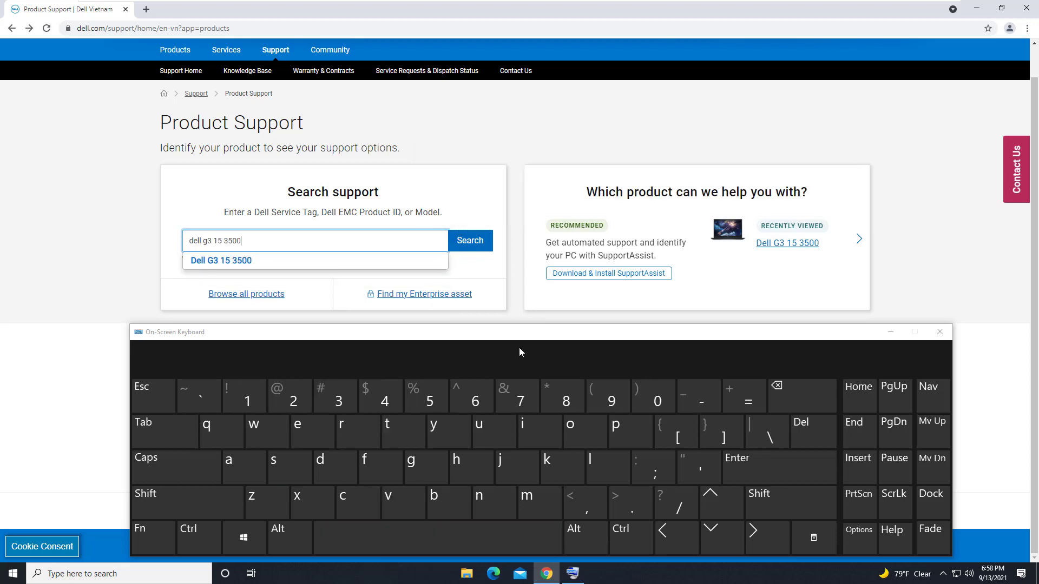
pyautogui.click(221, 261)
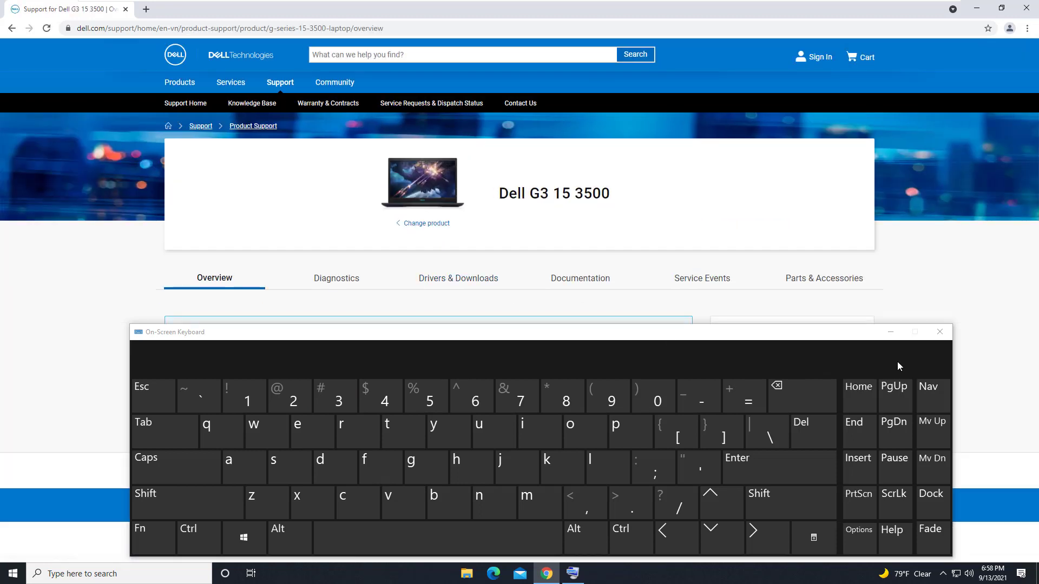
# Download the Intel HID Event Filter Driver from Drivers & Downloads, Mouse, Keyboard & Input Devices category.
pyautogui.click(939, 331)
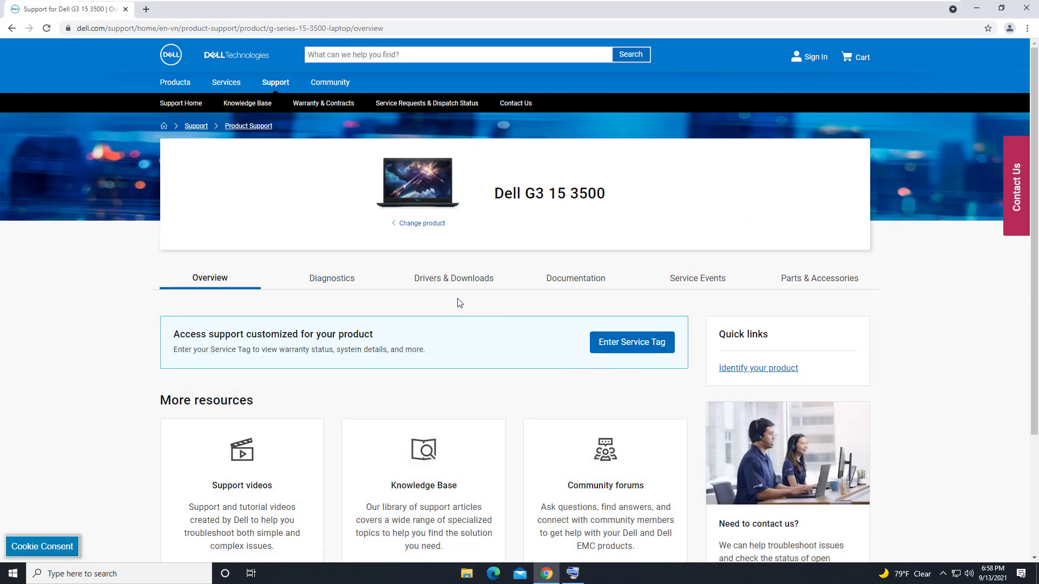
pyautogui.click(453, 278)
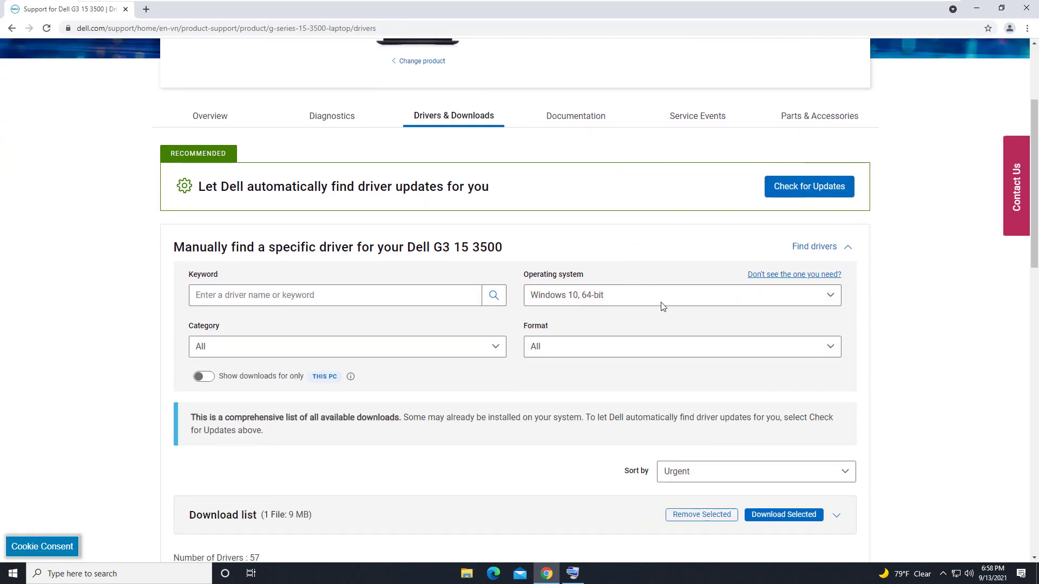
pyautogui.click(680, 295)
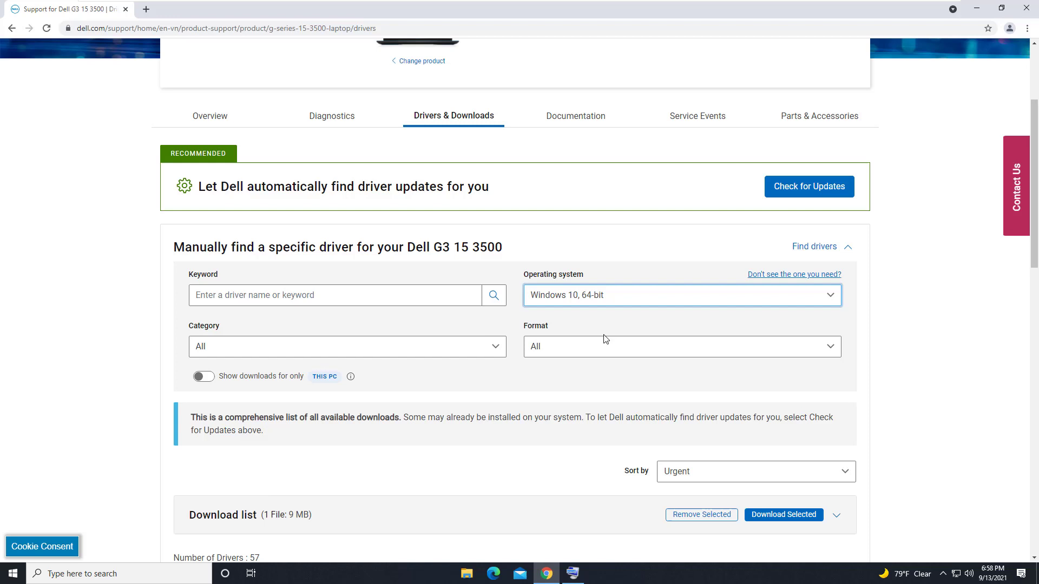
pyautogui.click(346, 346)
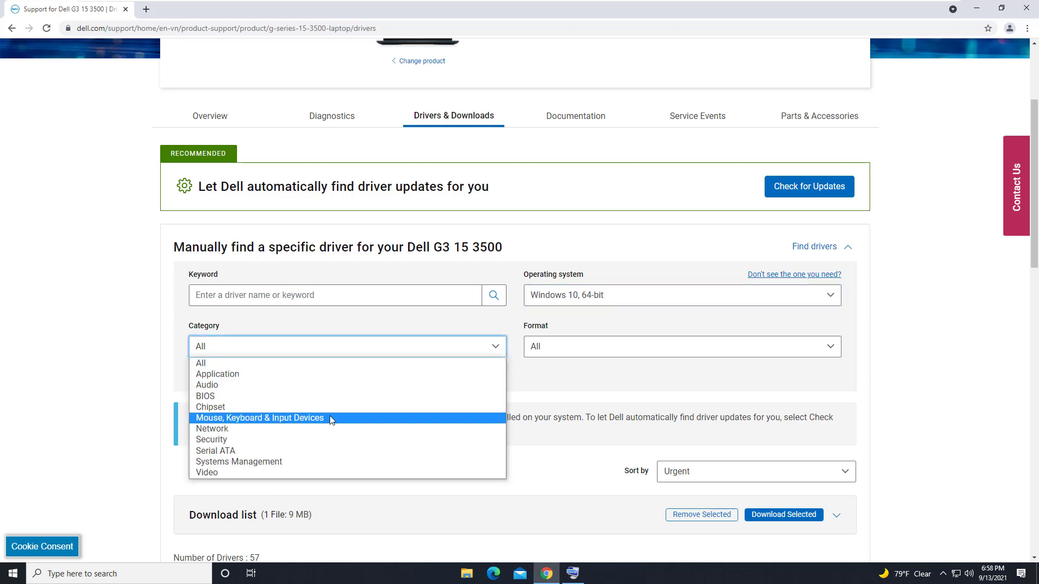
pyautogui.click(260, 418)
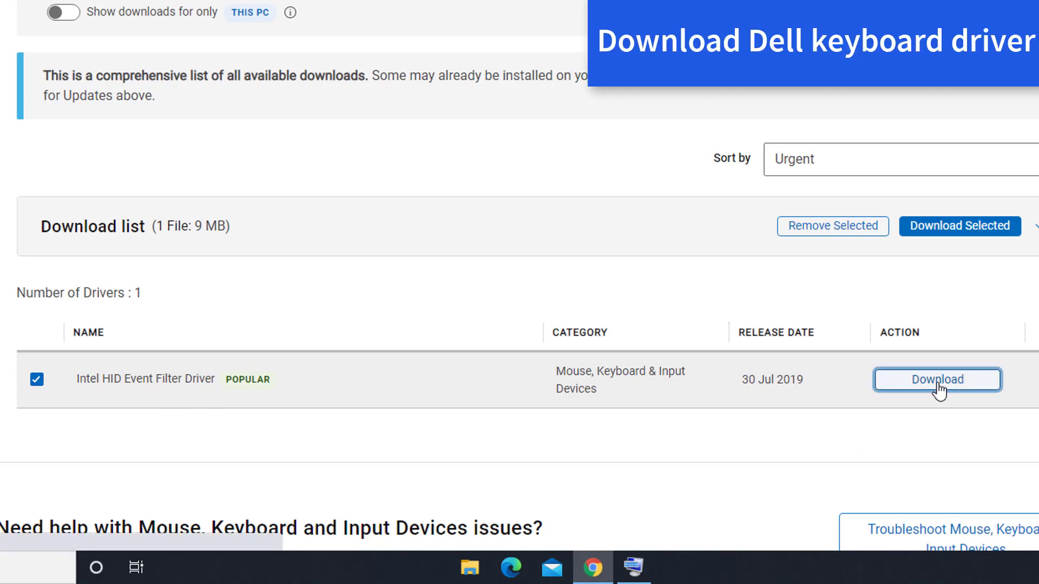
pyautogui.click(936, 380)
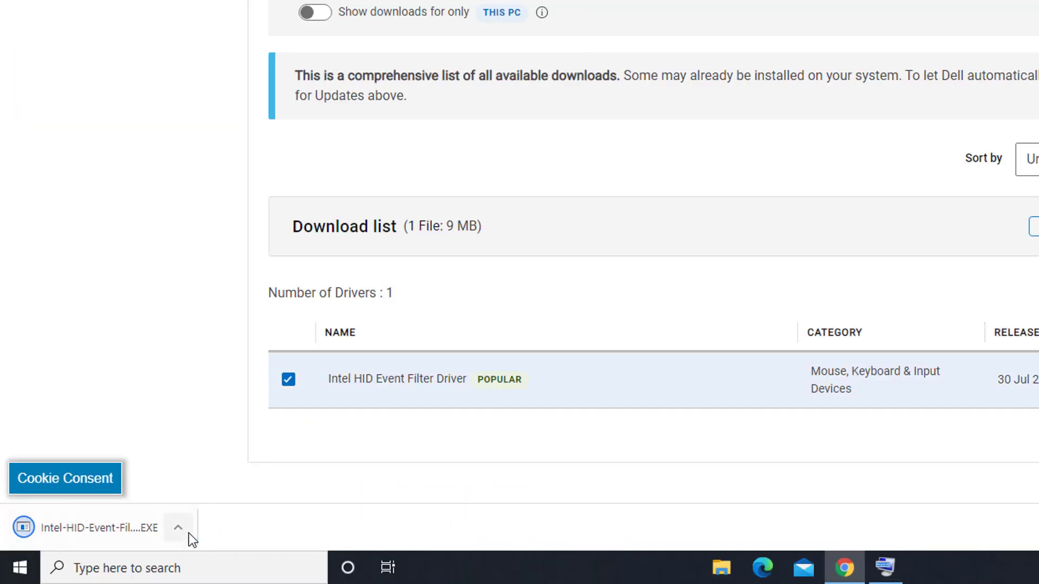
pyautogui.click(178, 528)
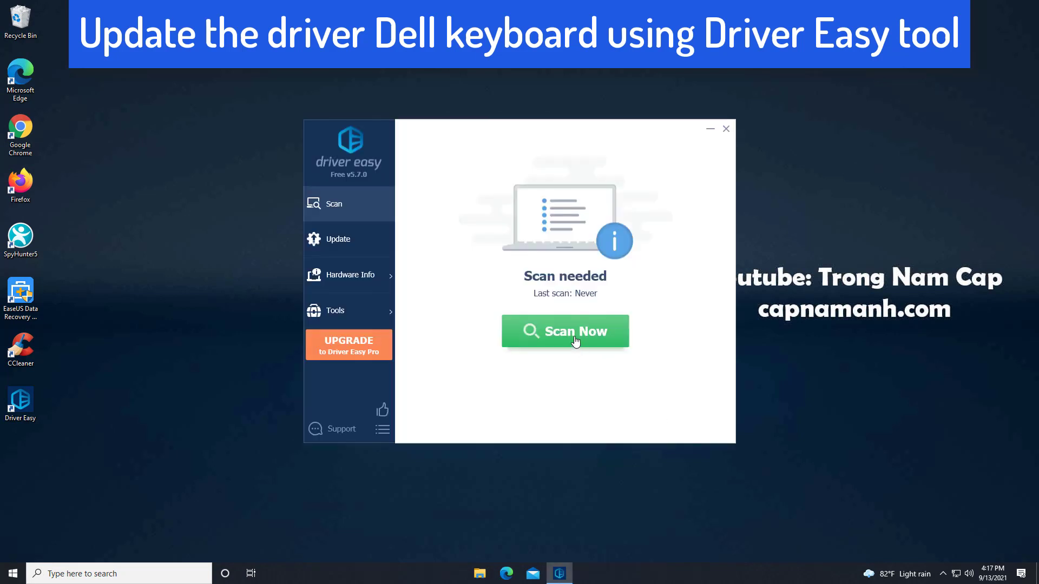
# Start a Driver Easy scan of the computer's drivers with Scan Now.
pyautogui.click(565, 331)
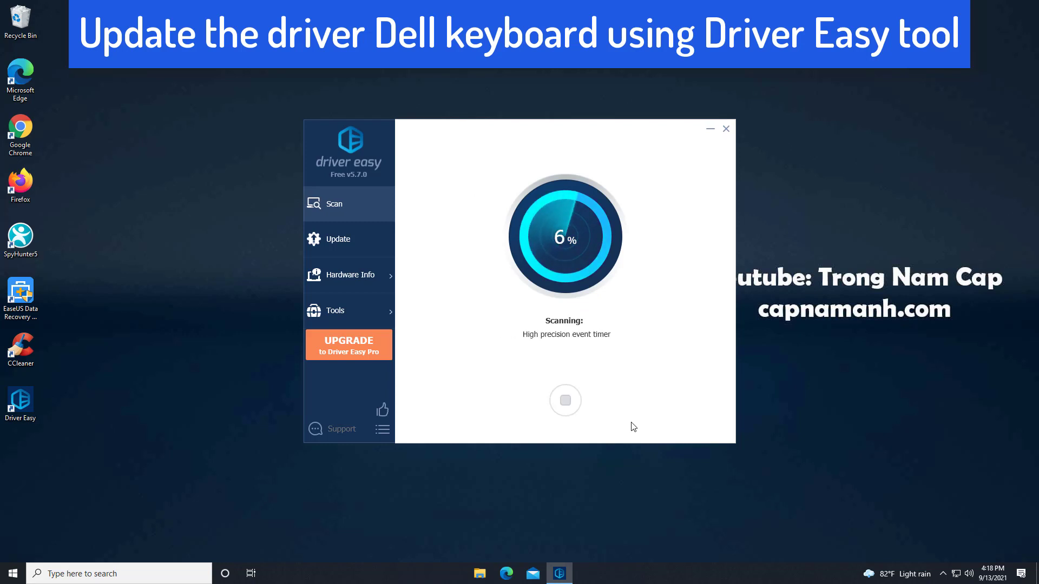